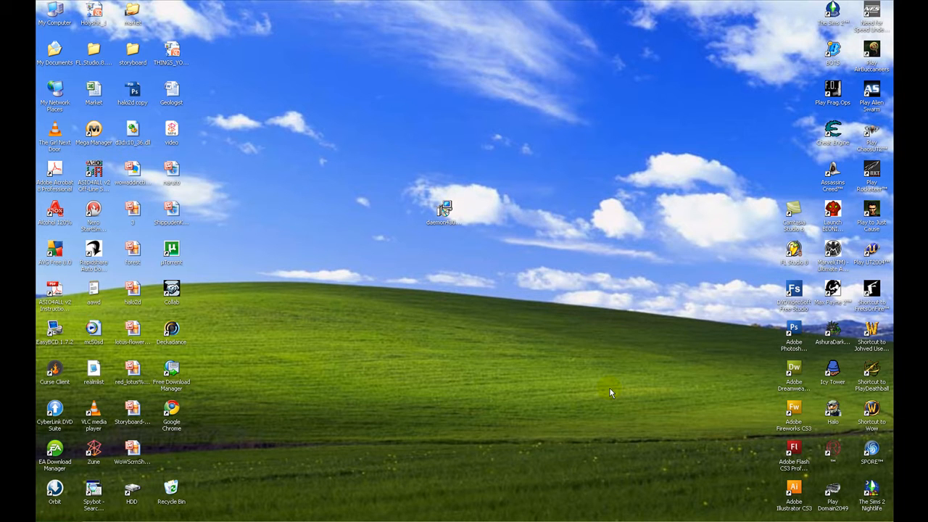
pyautogui.moveTo(412, 175)
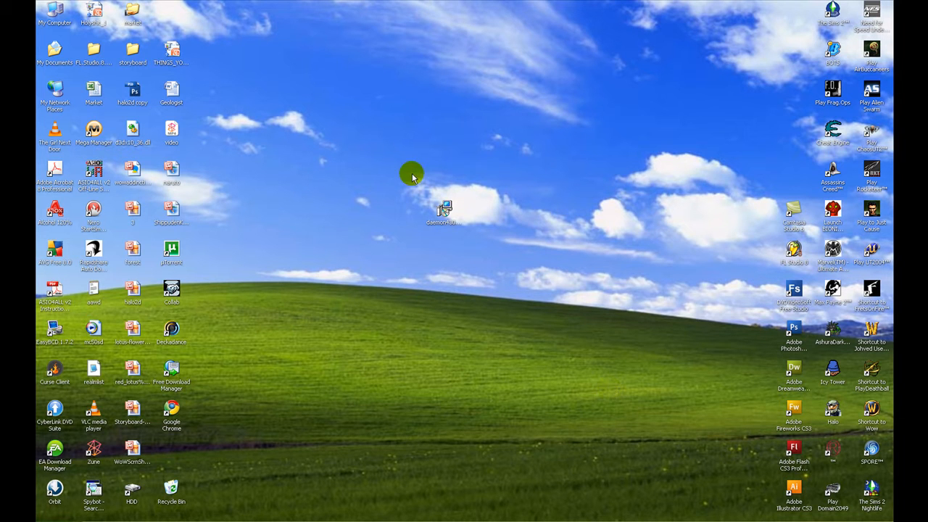
pyautogui.moveTo(406, 180)
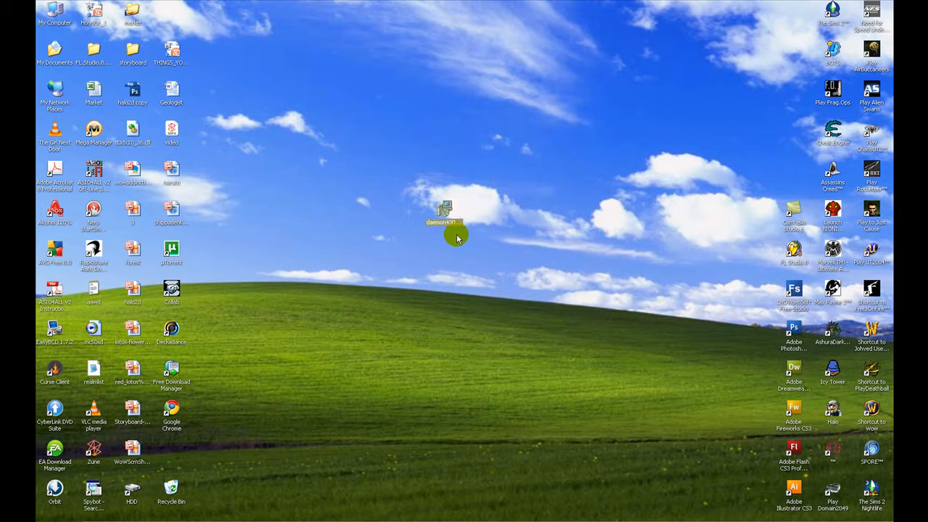
pyautogui.moveTo(464, 246)
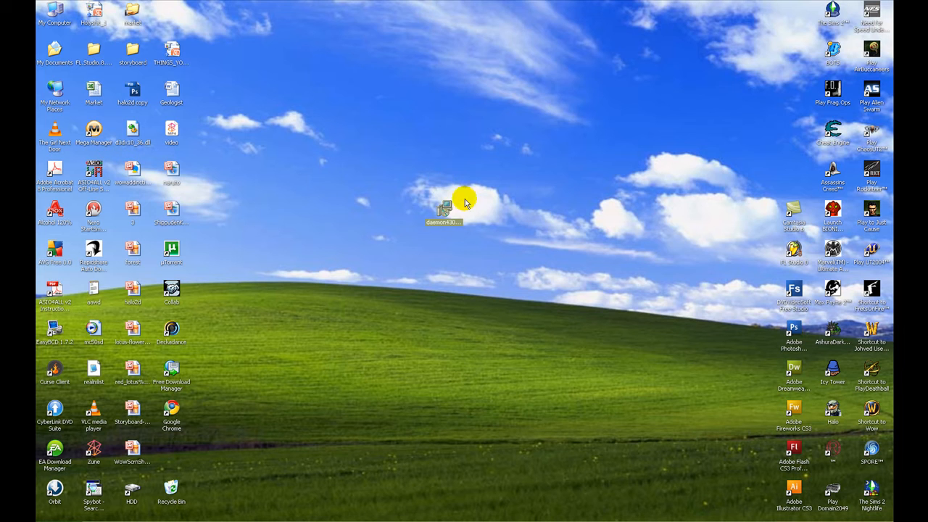
pyautogui.moveTo(463, 233)
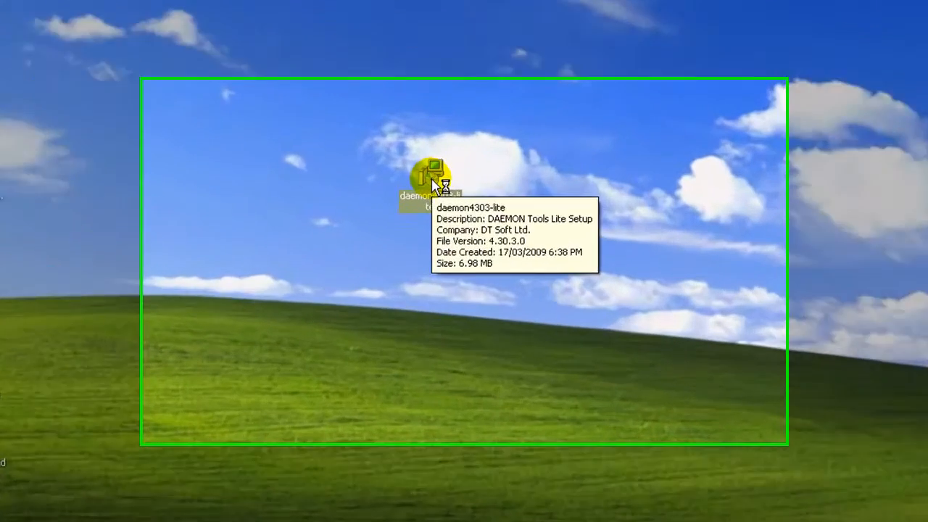
# Launch the DAEMON Tools Lite installer and accept the license agreement.
pyautogui.doubleClick(432, 174)
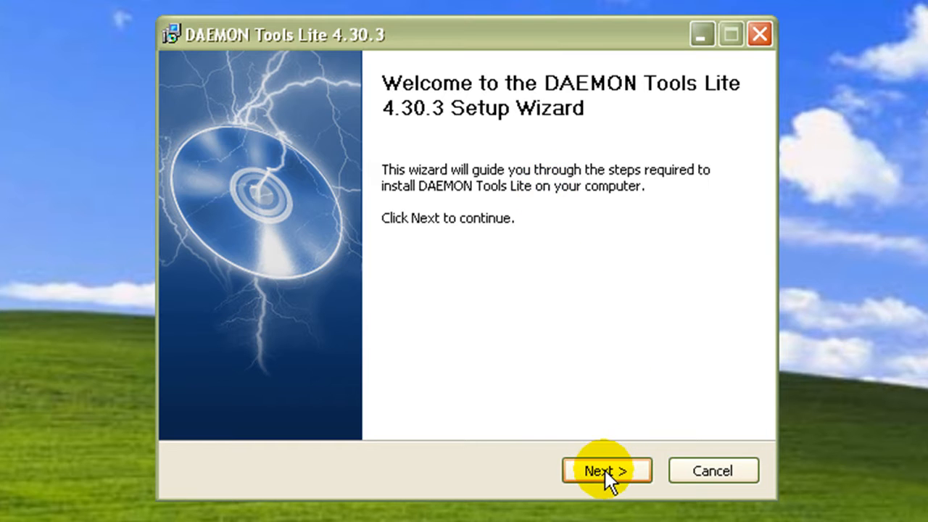
pyautogui.click(606, 469)
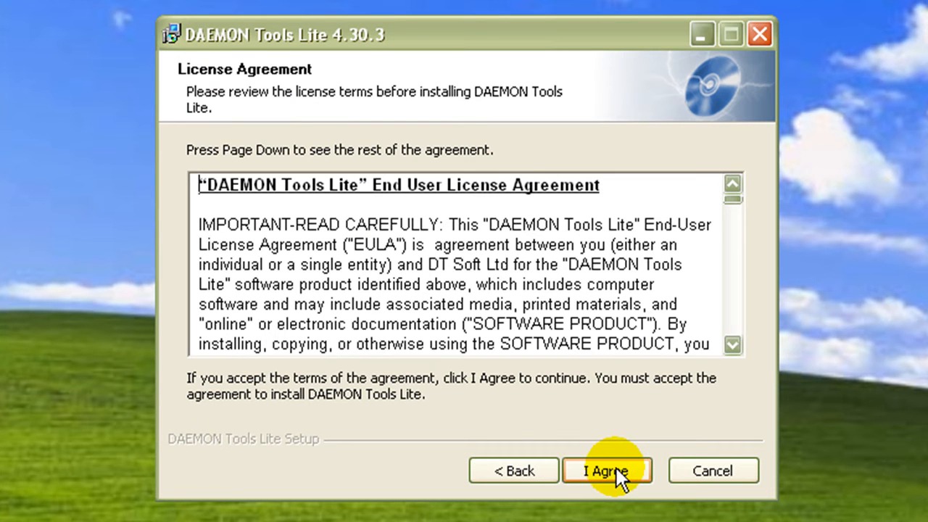
pyautogui.click(606, 470)
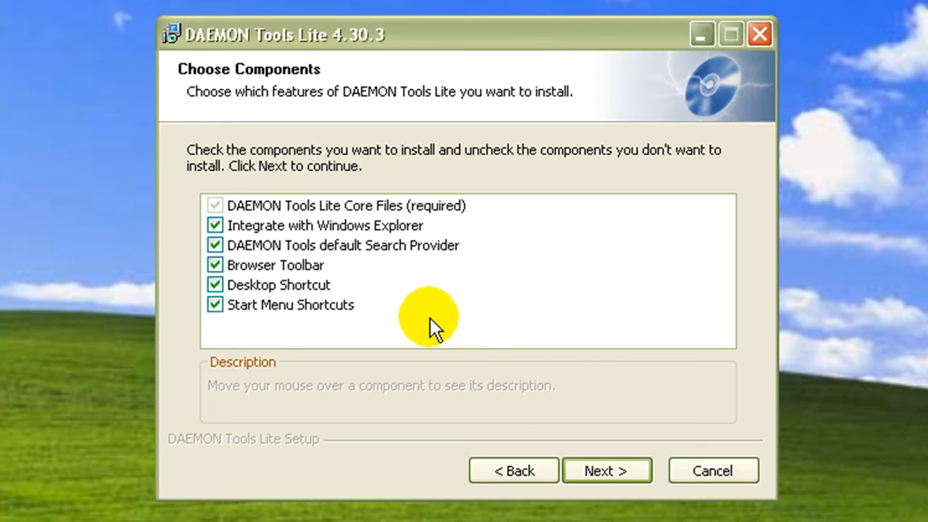
pyautogui.moveTo(215, 246)
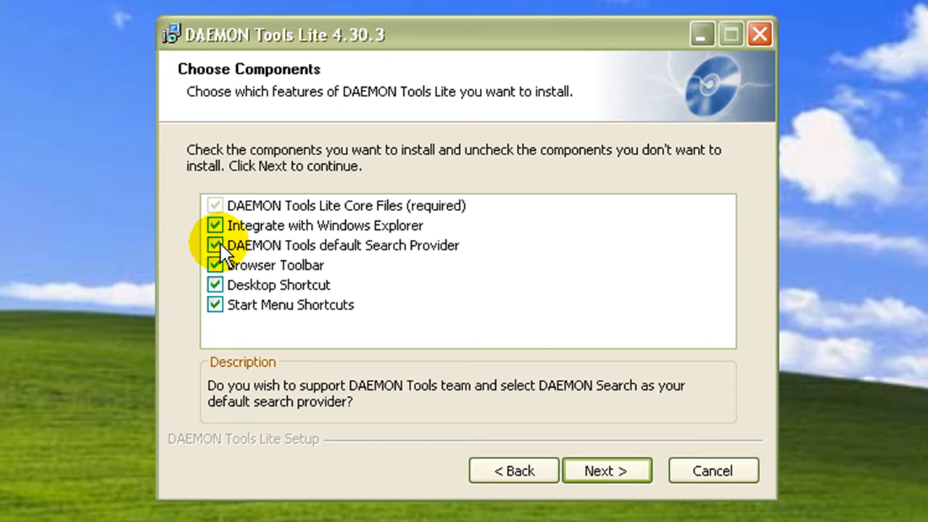
# Exclude the search provider, browser toolbar and start-page change from the install.
pyautogui.click(214, 245)
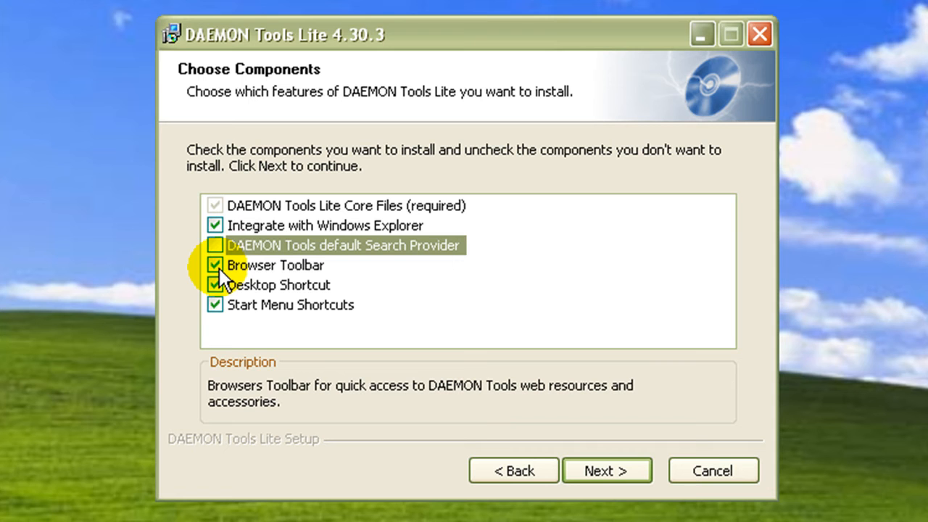
pyautogui.click(214, 263)
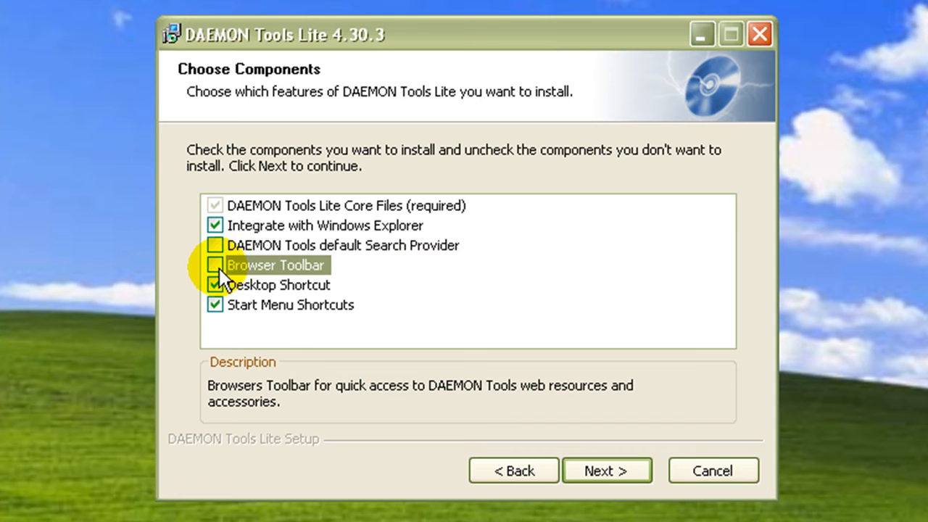
pyautogui.click(606, 470)
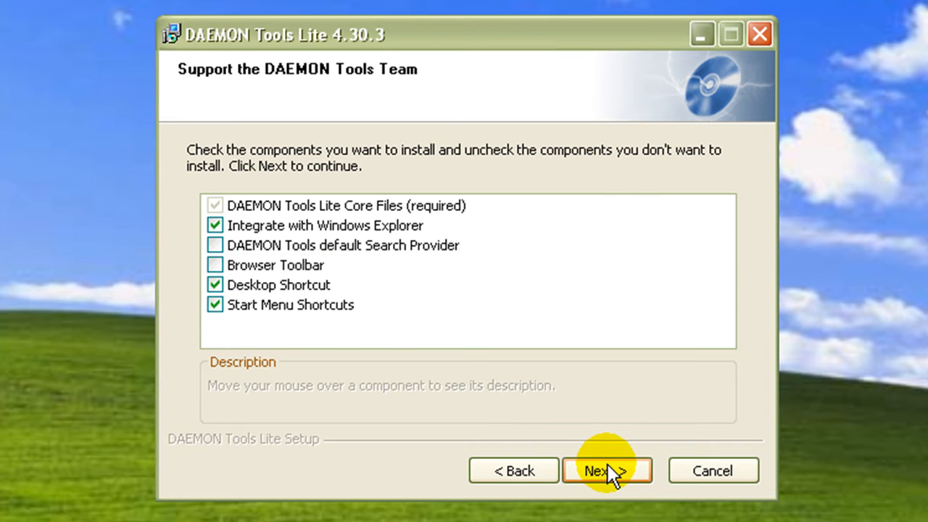
pyautogui.click(605, 469)
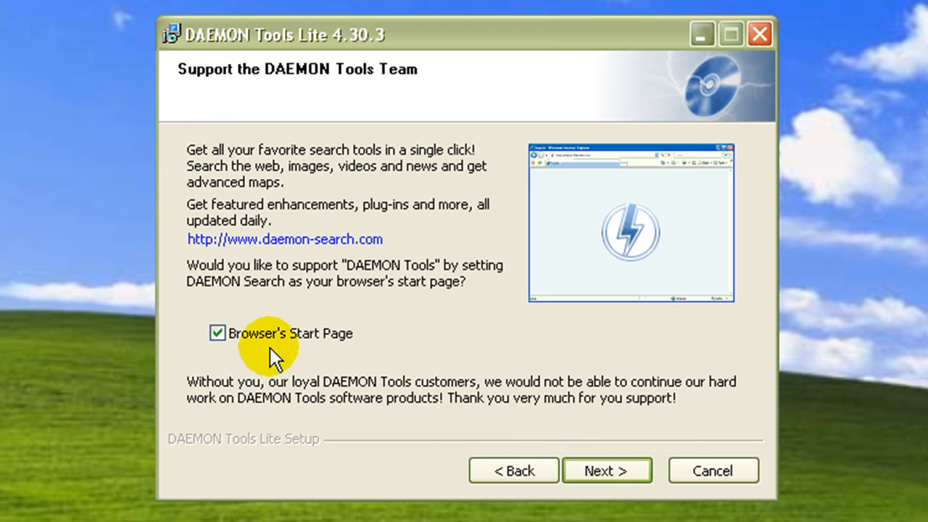
pyautogui.click(218, 332)
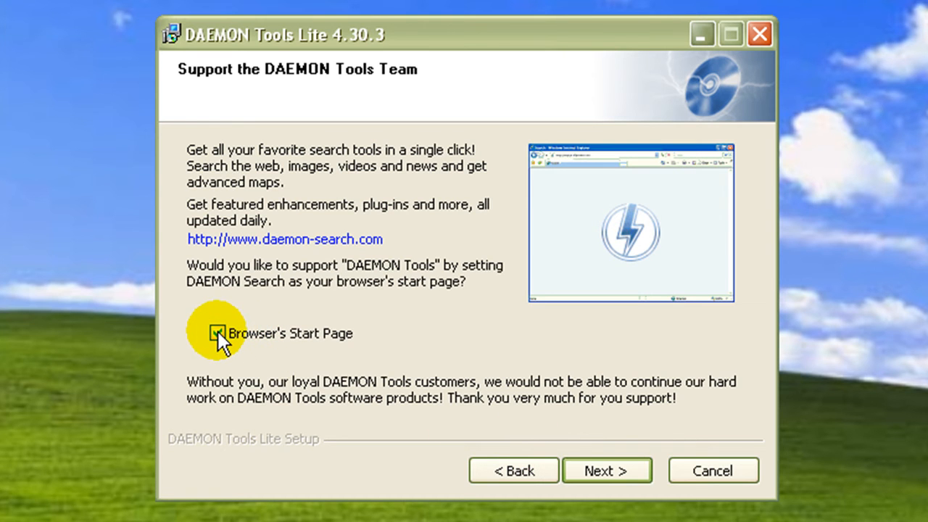
pyautogui.click(605, 470)
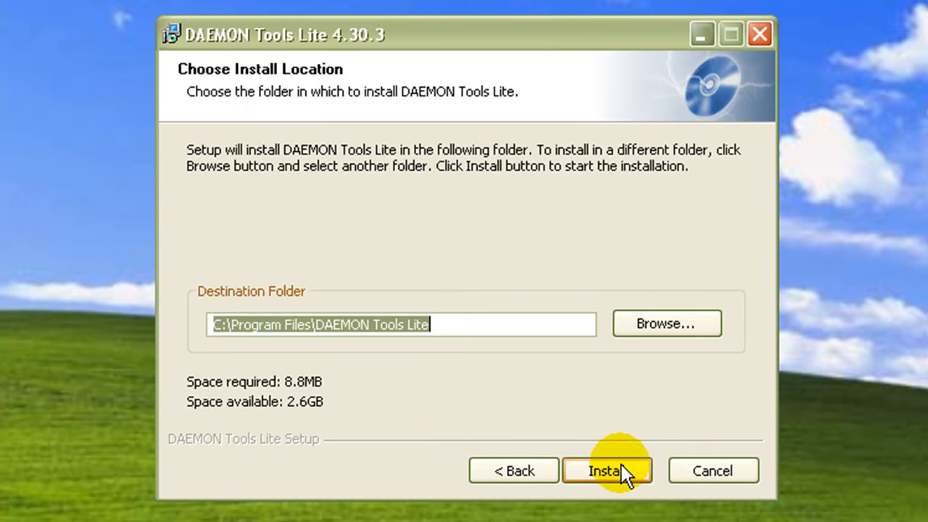
pyautogui.moveTo(360, 331)
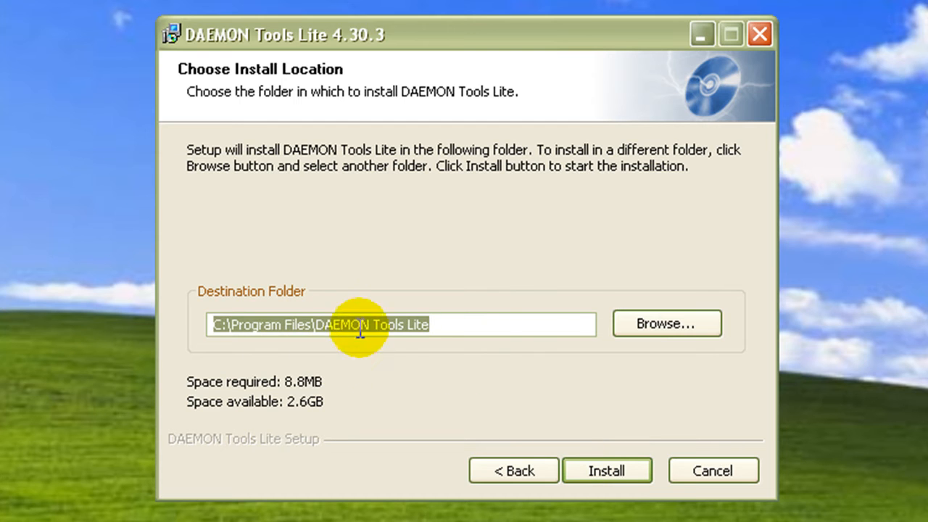
pyautogui.moveTo(606, 449)
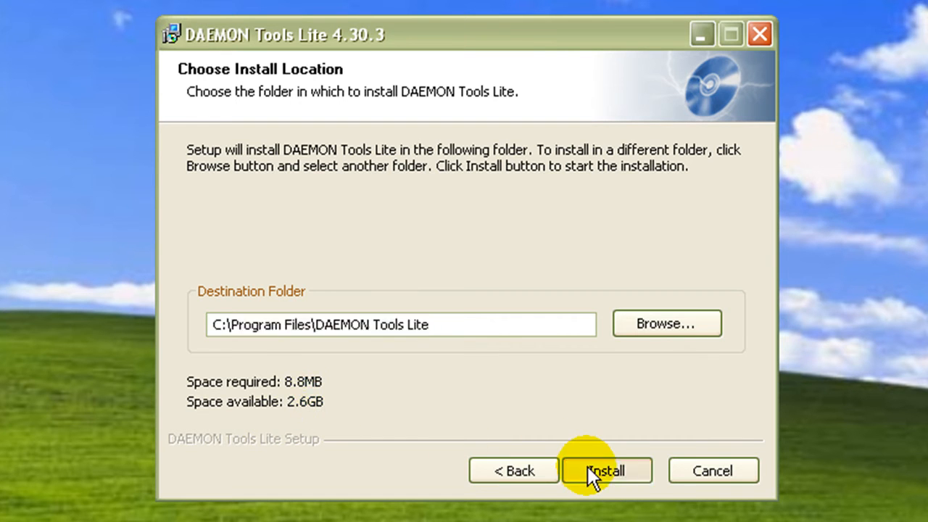
# Install DAEMON Tools Lite to the default folder.
pyautogui.click(606, 469)
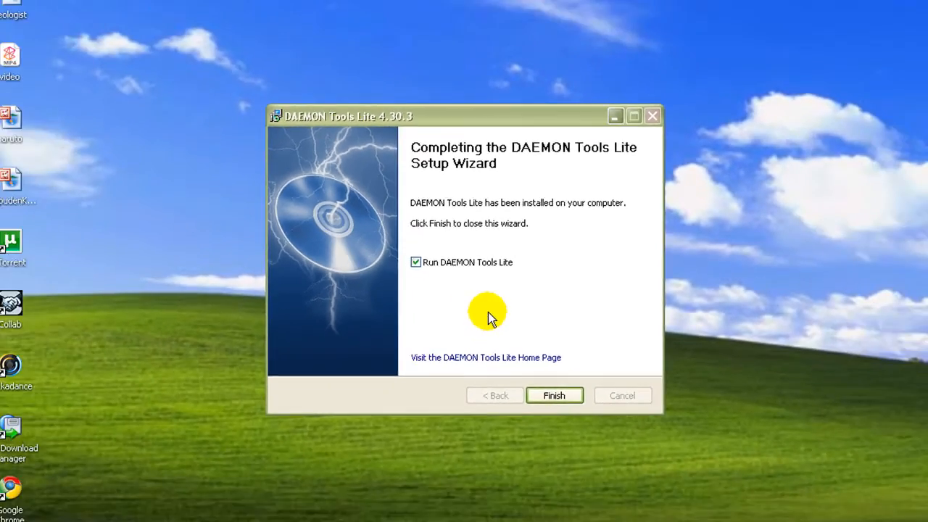
# Finish setup, launch DAEMON Tools Lite and browse the Desktop for the Install 1 image.
pyautogui.click(553, 394)
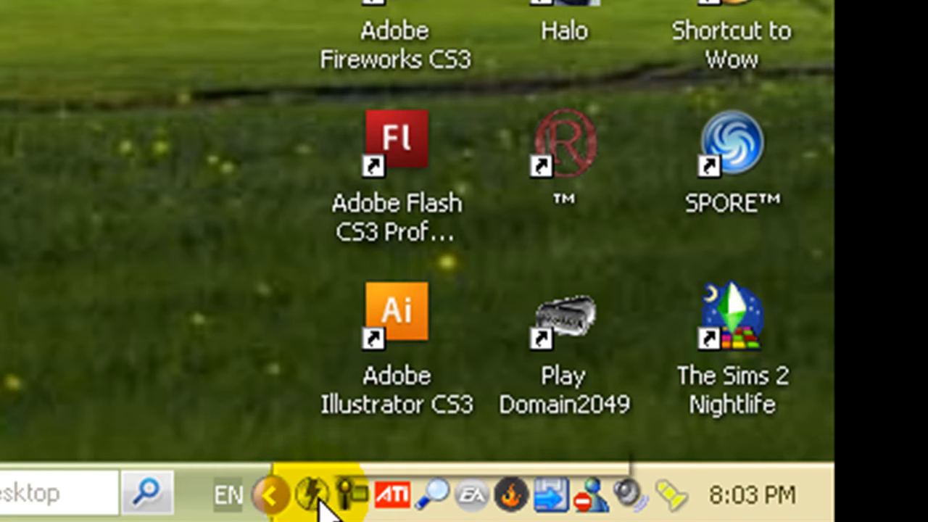
pyautogui.click(329, 496)
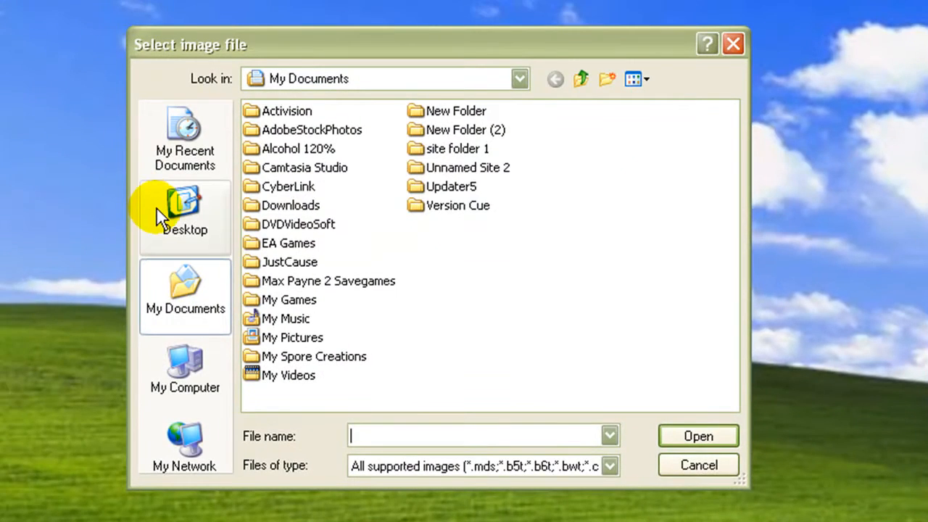
pyautogui.click(185, 214)
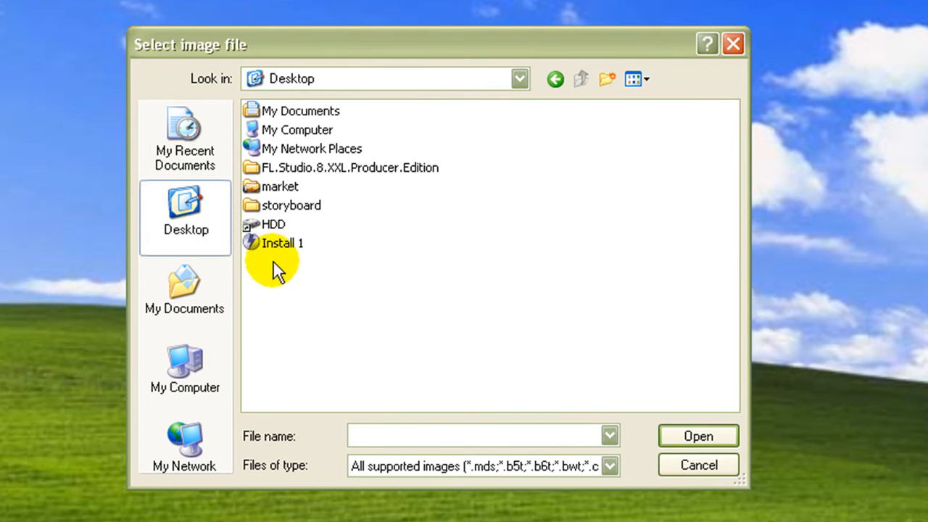
pyautogui.moveTo(283, 244)
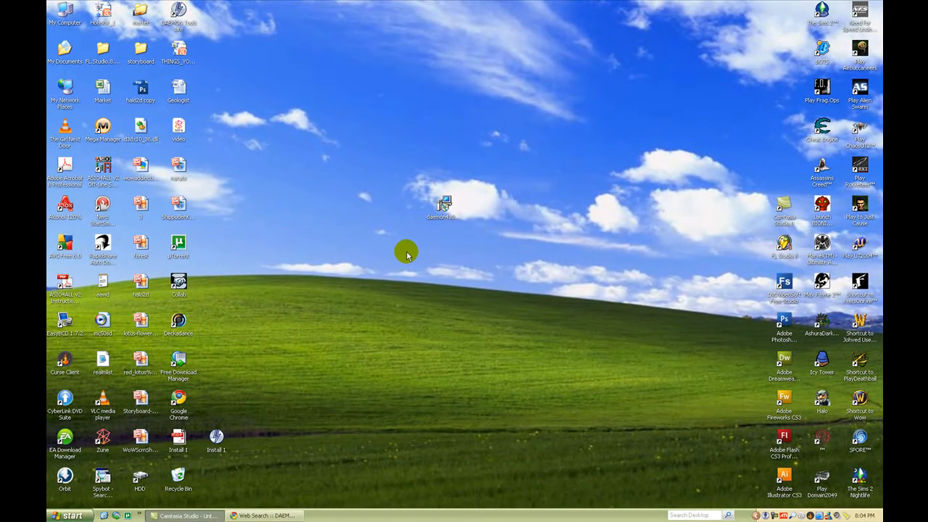
# View the mounted Install 1 (E:) CD drive in My Computer, then close the window.
pyautogui.doubleClick(63, 13)
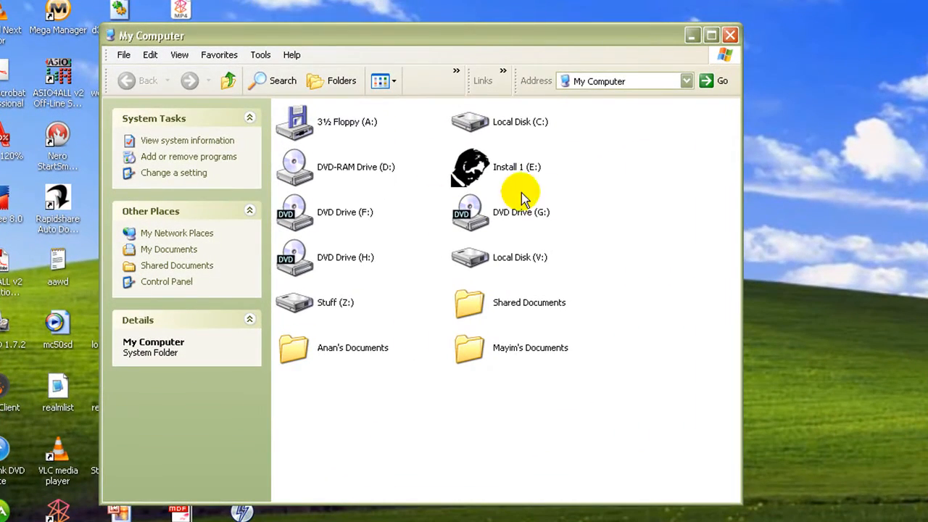
pyautogui.click(516, 166)
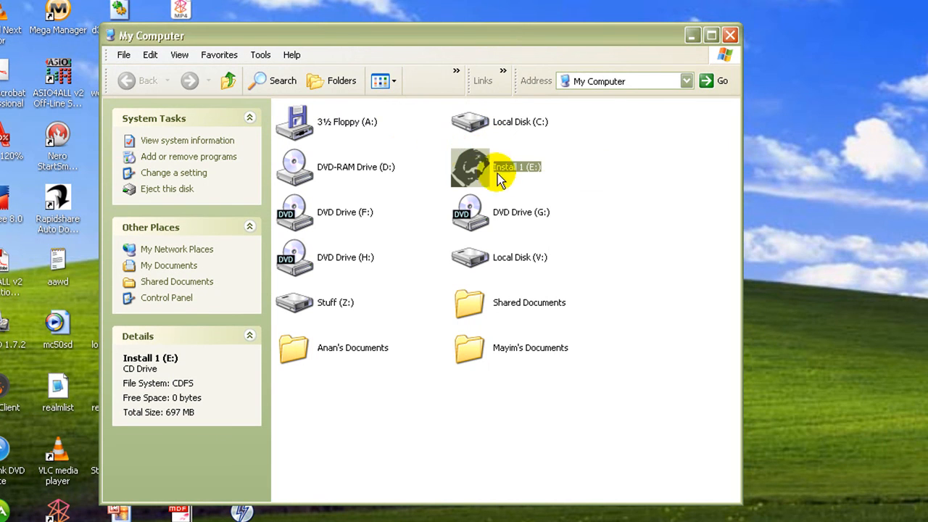
pyautogui.moveTo(518, 174)
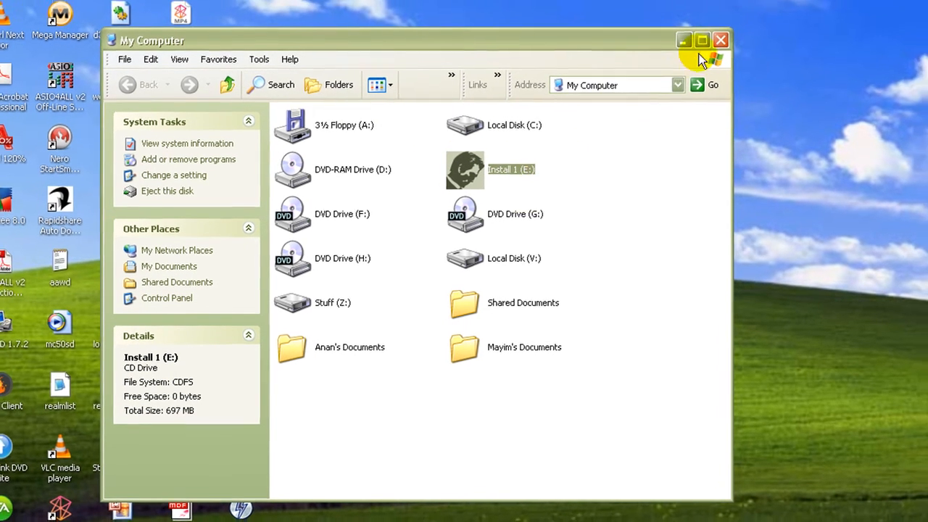
pyautogui.click(720, 41)
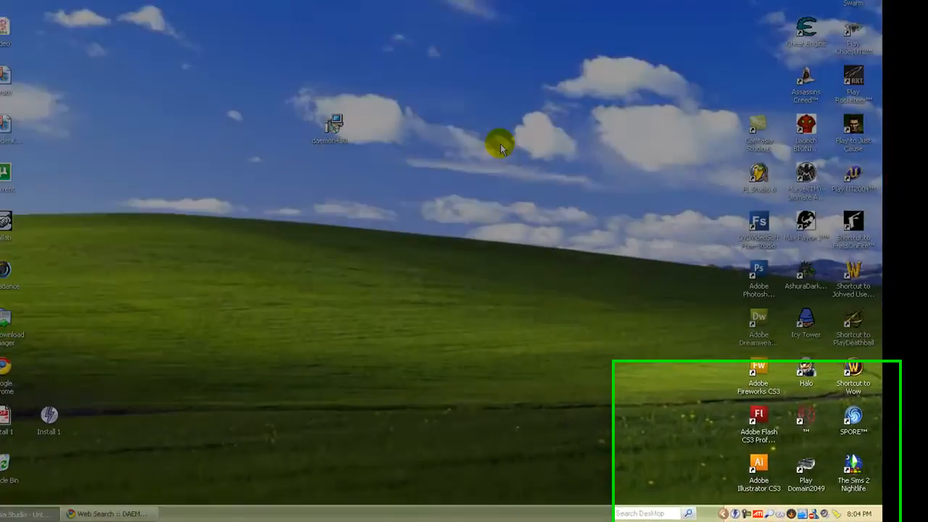